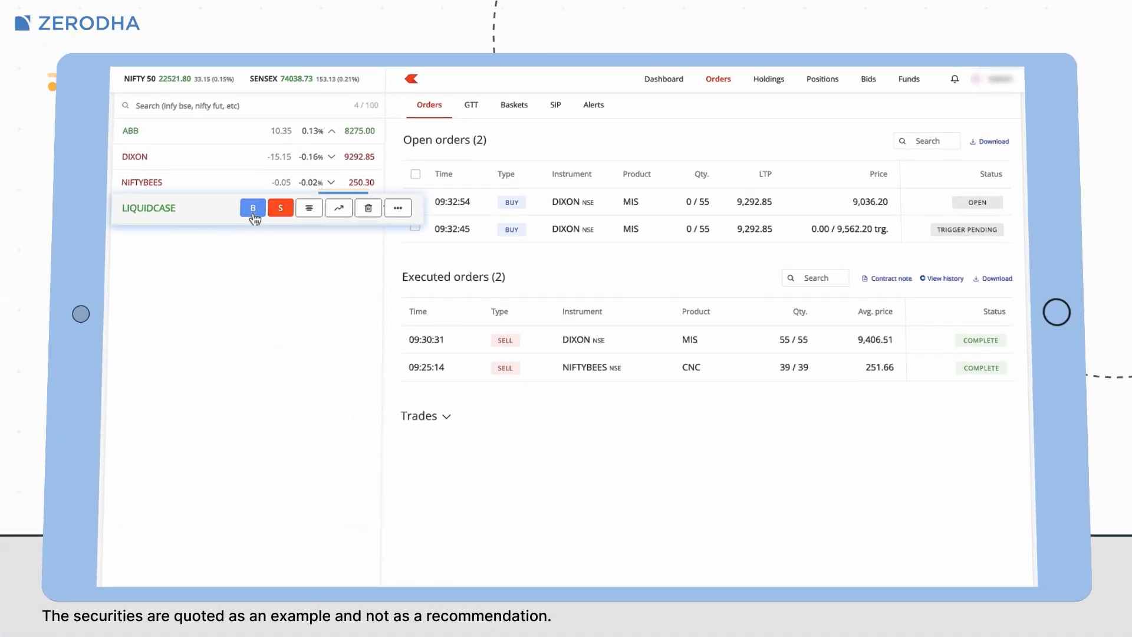
- Start a quick buy order for LIQUIDCASE with an amount of ₹10,000 (97 shares)
left_click(253, 207)
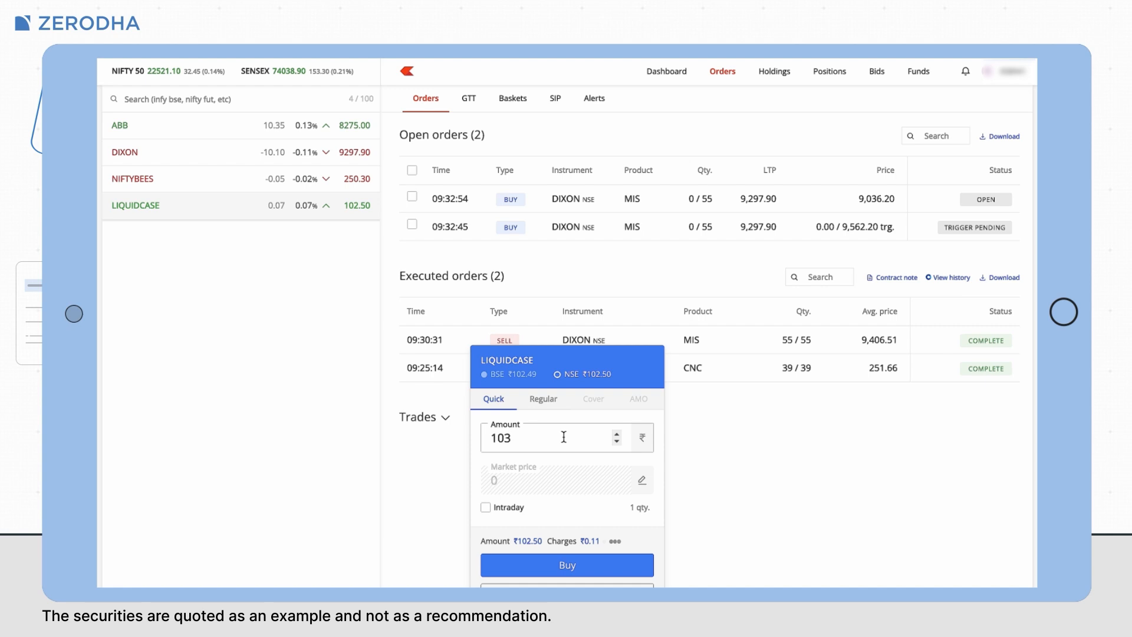
type("10000")
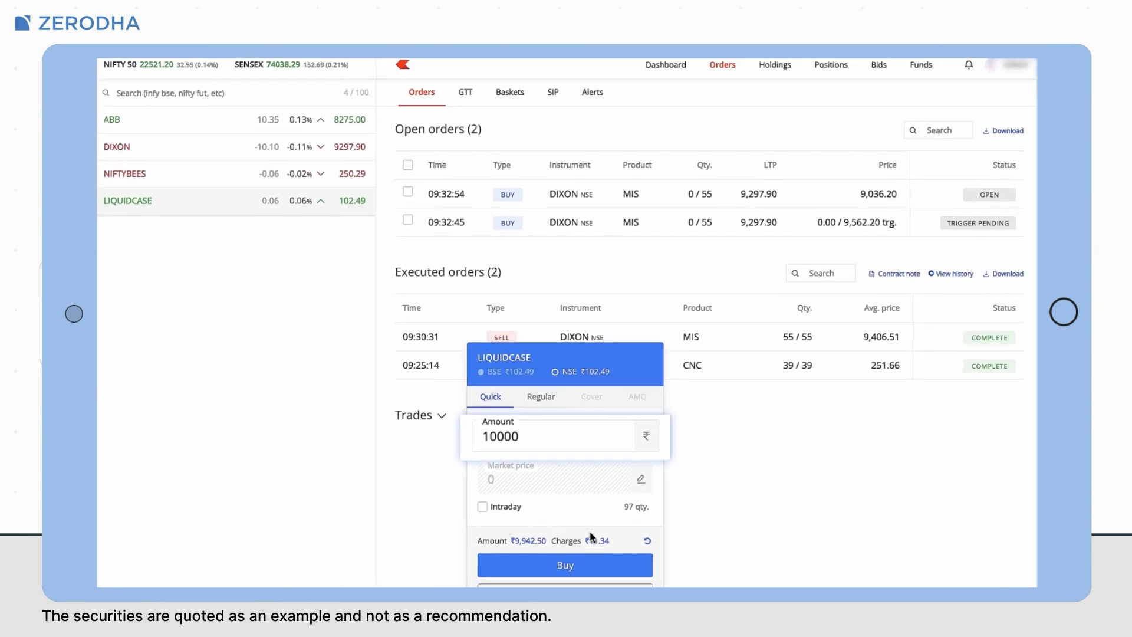
- Log in, start a LIQUIDCASE quick buy order and focus its Amount field
left_click(565, 377)
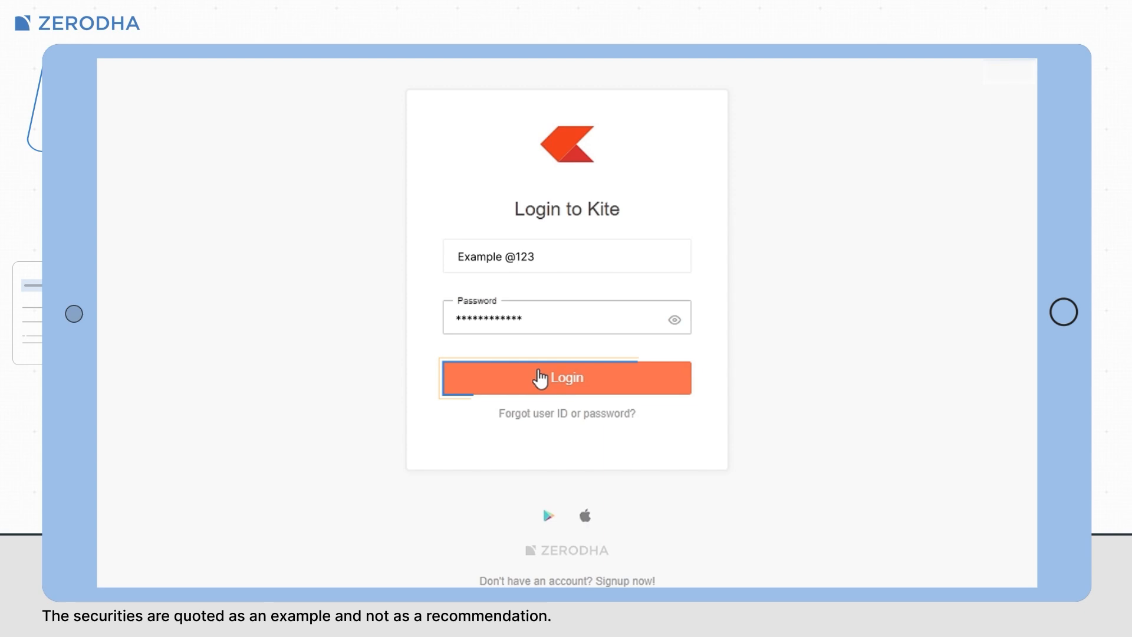
left_click(566, 377)
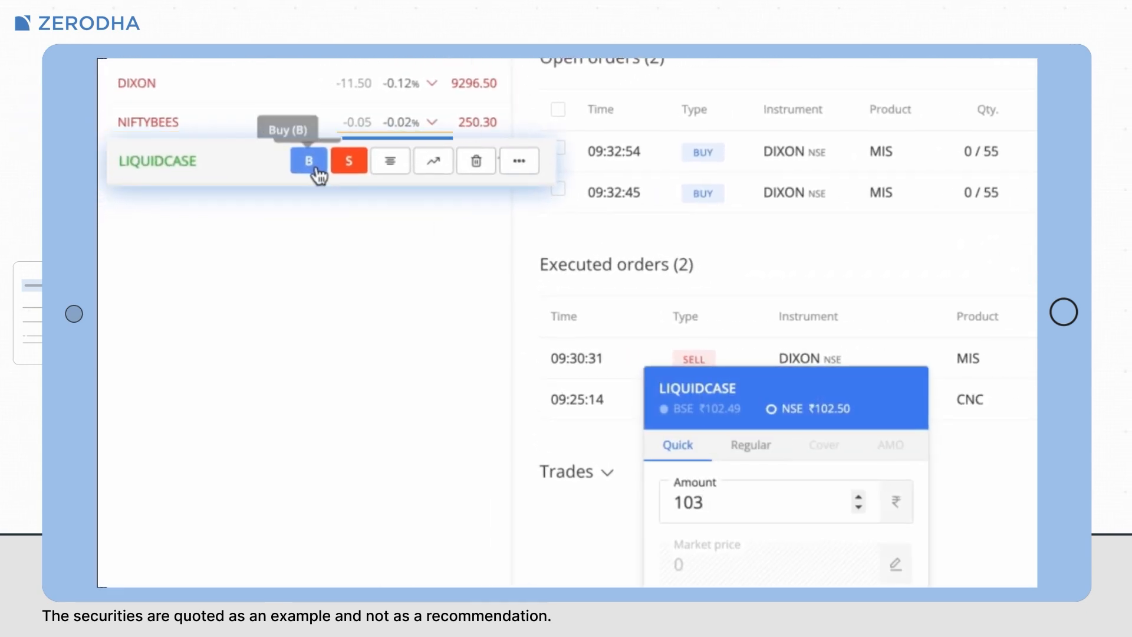
scroll("down", 3)
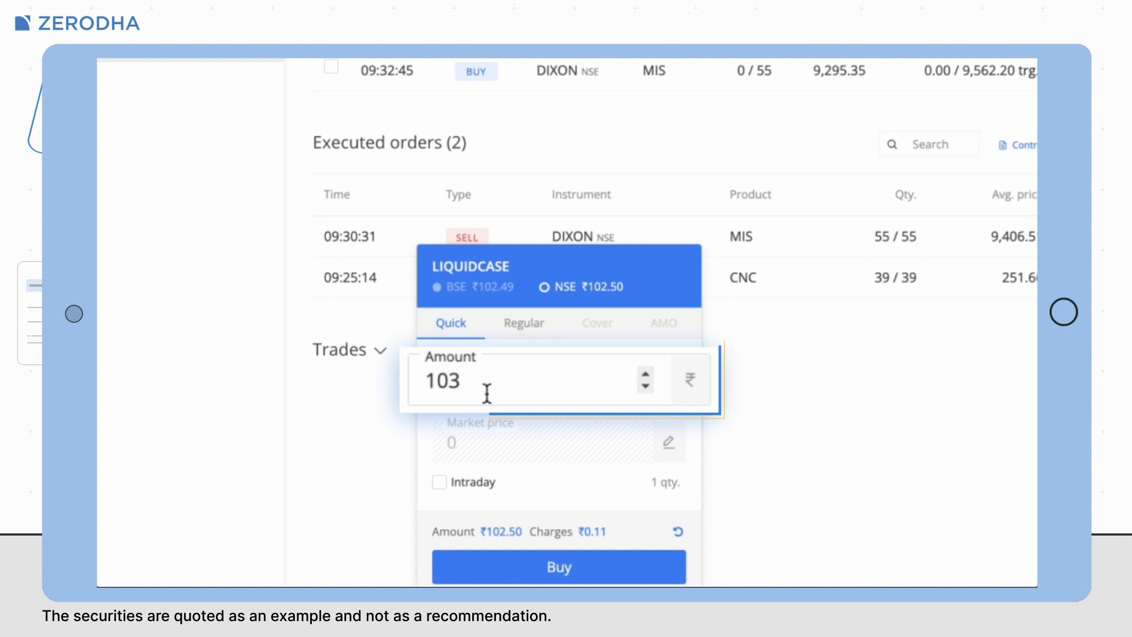
left_click(710, 381)
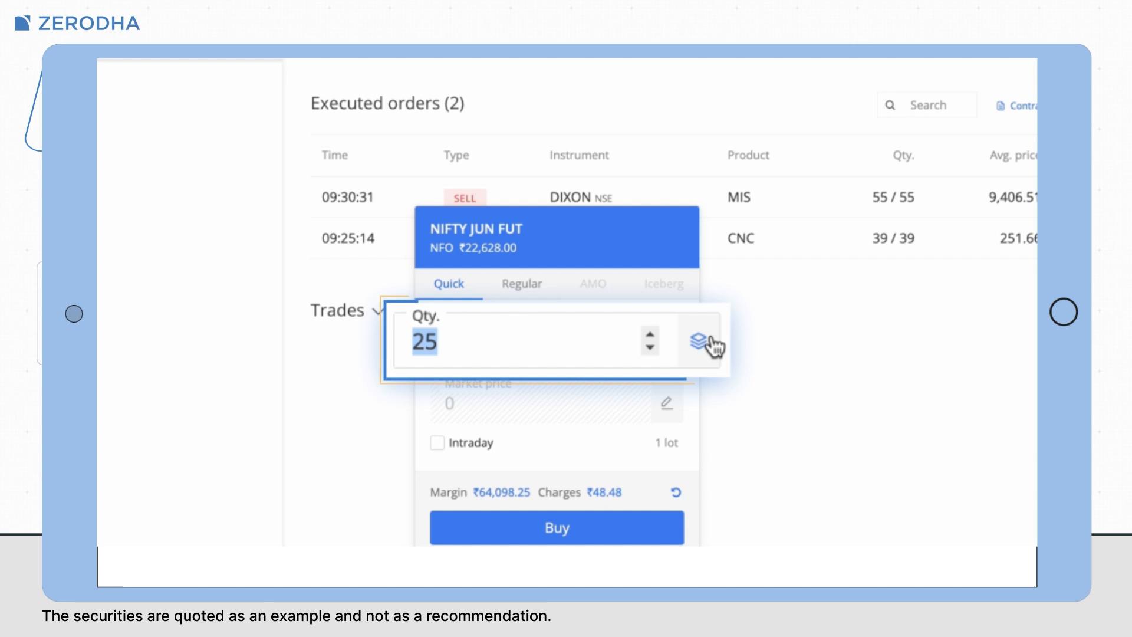
- Size the NIFTY JUN FUT quick buy order in lots, showing 1 lot instead of 25 quantity
left_click(709, 343)
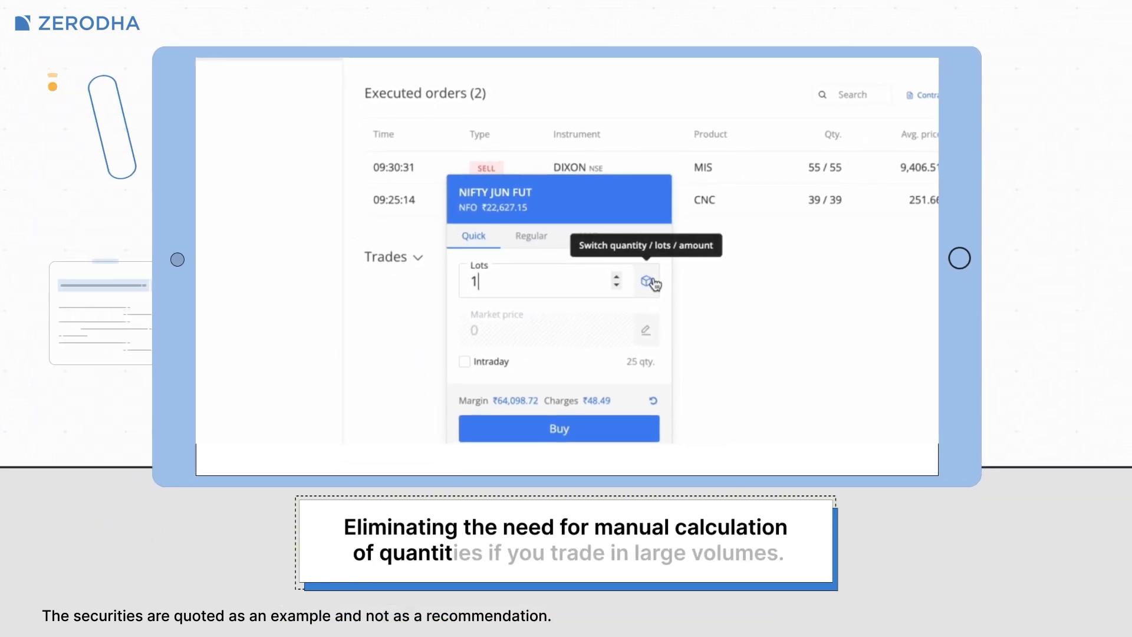
left_click(648, 280)
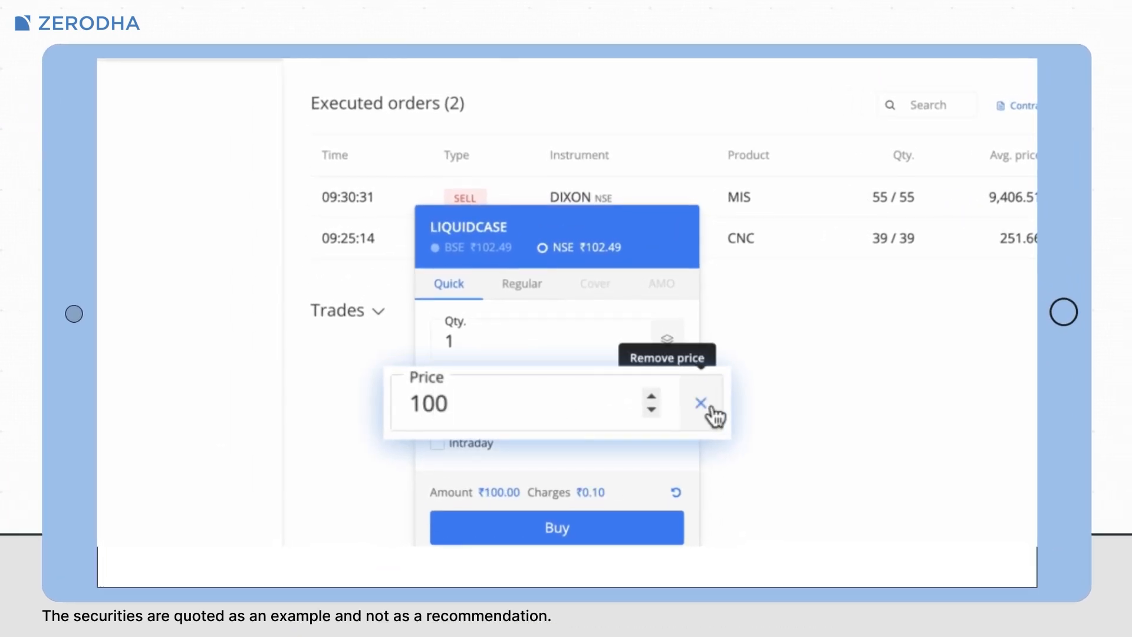
- Switch the LIQUIDCASE order from price 100 to market, then back to a set price
left_click(699, 403)
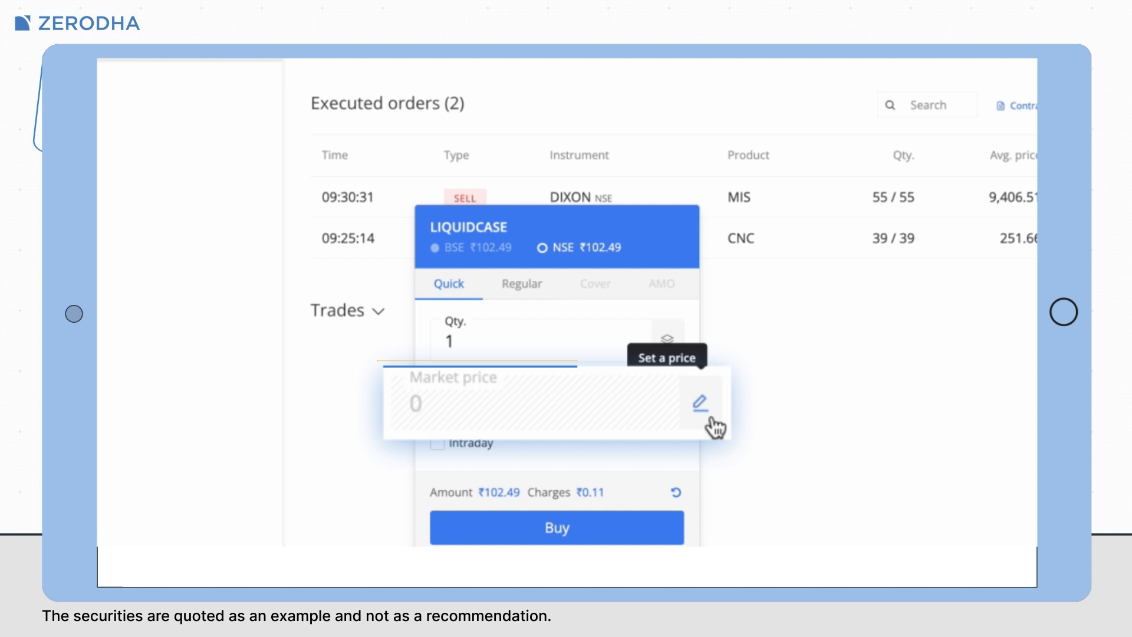
left_click(698, 402)
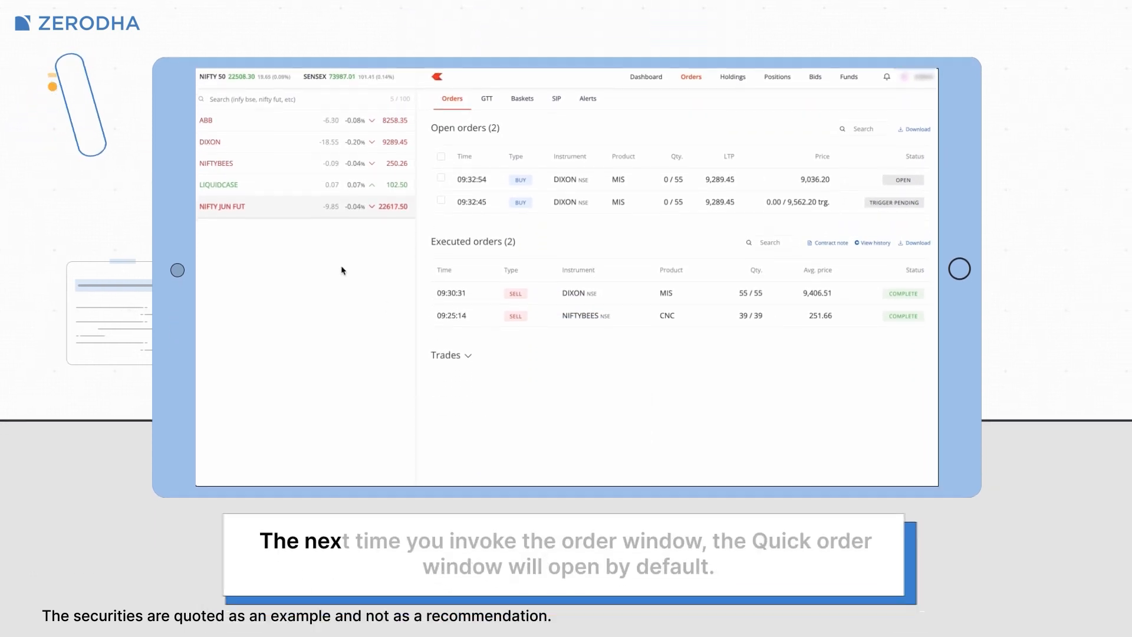
mouse_move(302, 162)
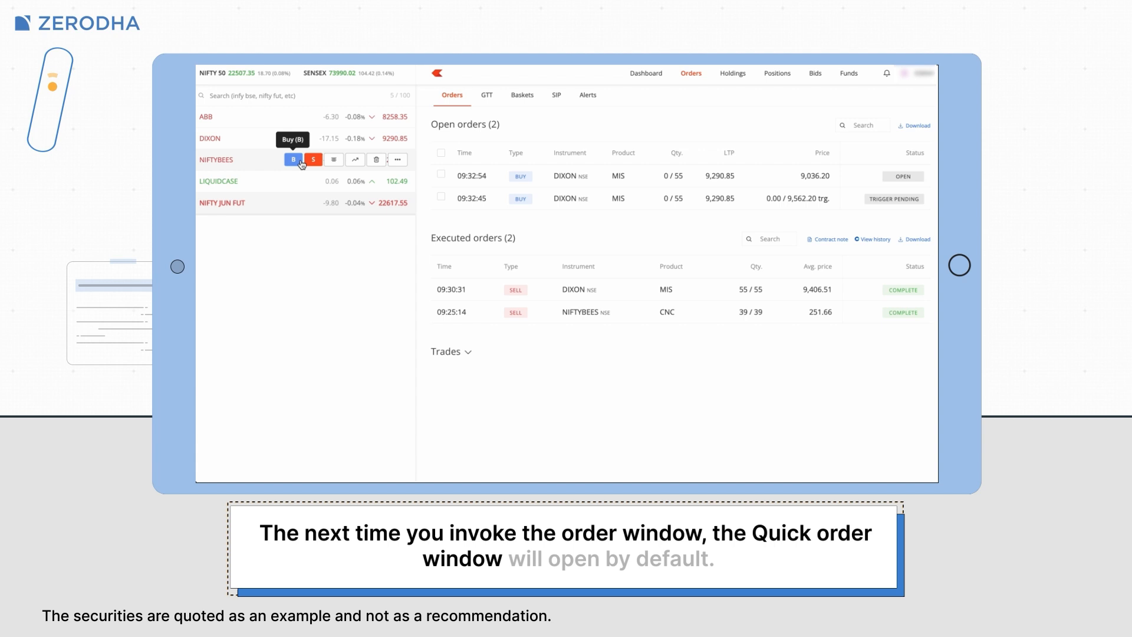